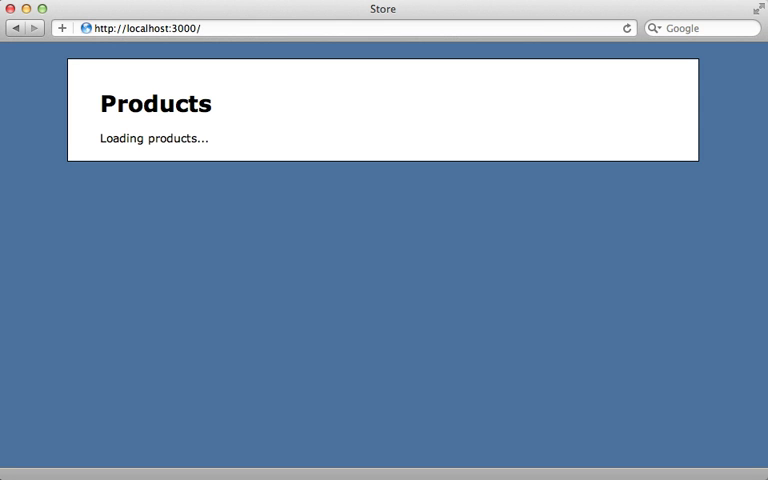
{"action": "mouse_move", "coordinate": [271, 134]}
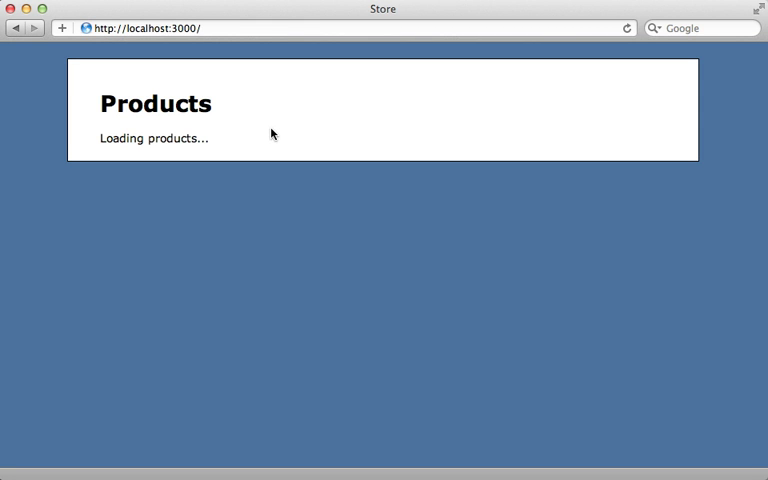
{"action": "mouse_move", "coordinate": [178, 161]}
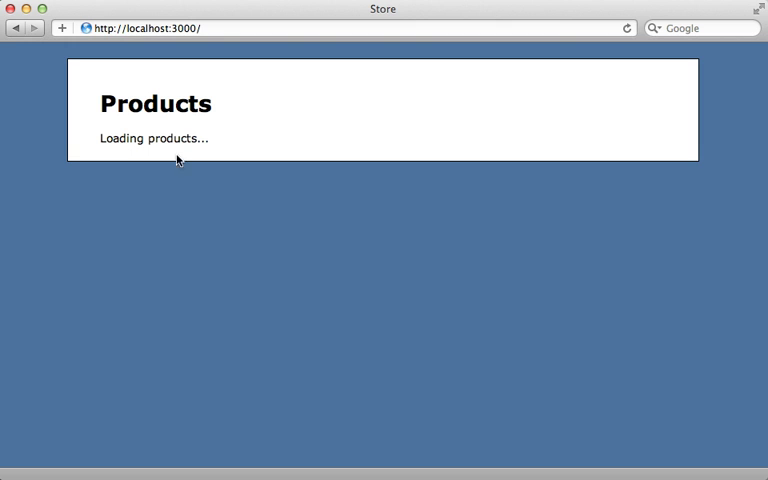
{"action": "mouse_move", "coordinate": [211, 161]}
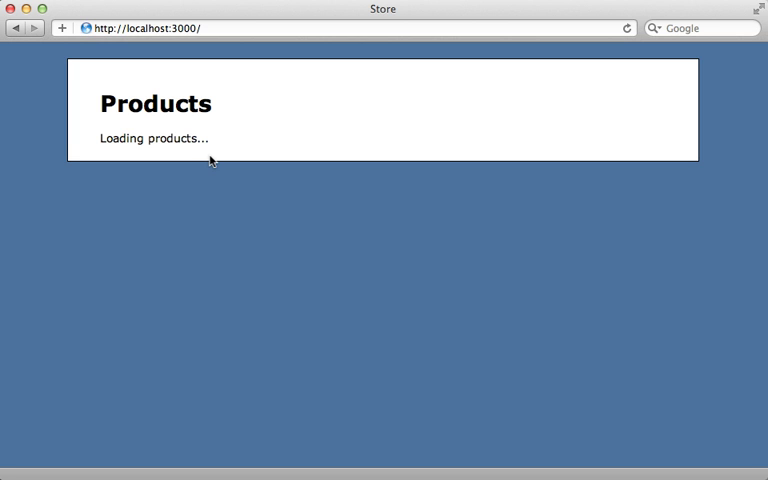
{"action": "mouse_move", "coordinate": [213, 154]}
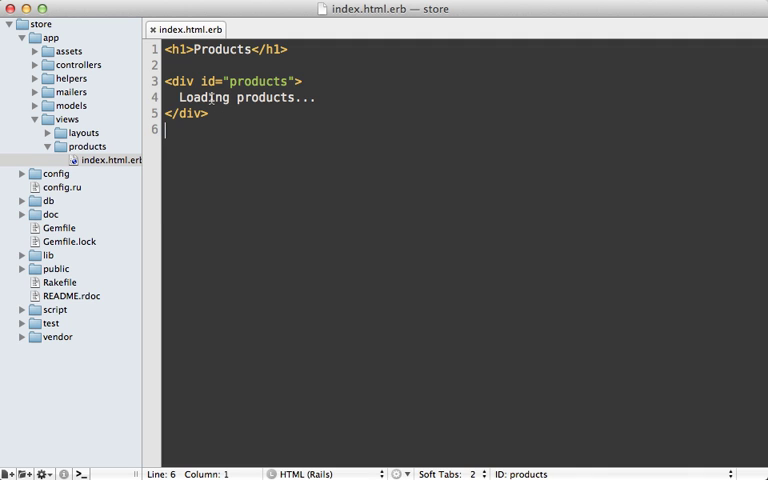
Add a javascript_tag block in index.html.erb setting window.productsURL to j products_url
{"action": "left_click", "coordinate": [236, 81]}
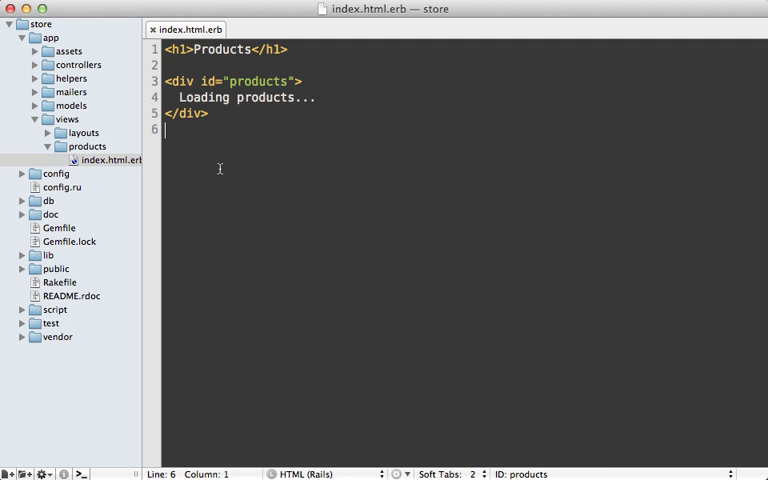
{"action": "key", "text": "Return"}
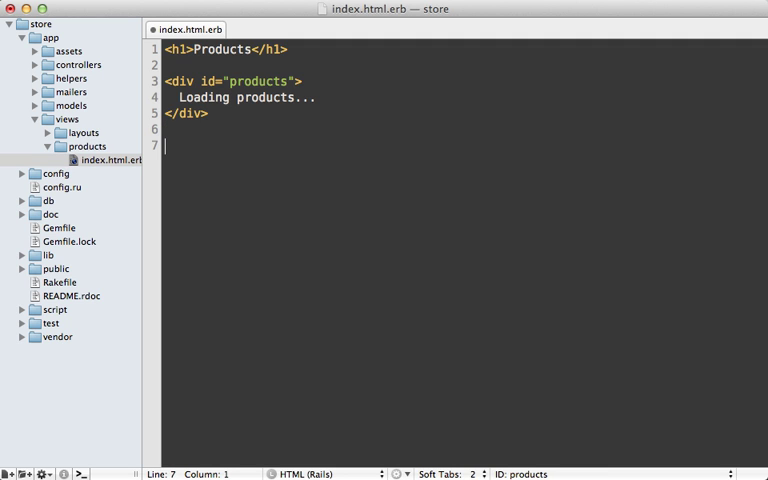
{"action": "type", "text": "<%= %>"}
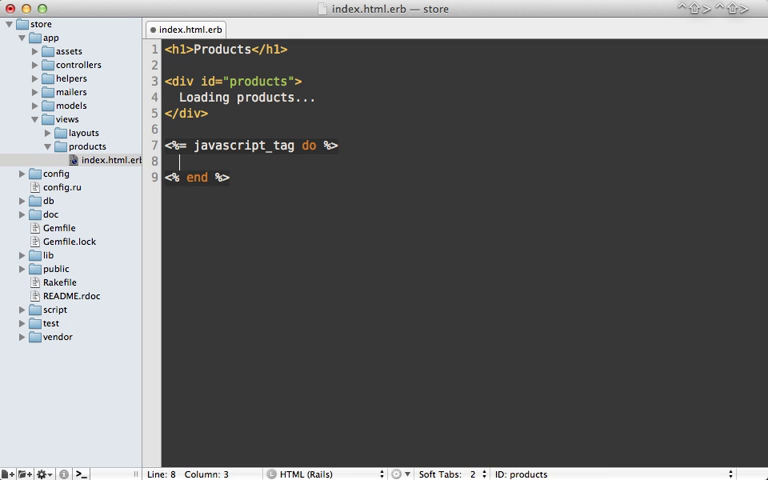
{"action": "type", "text": "window.prd"}
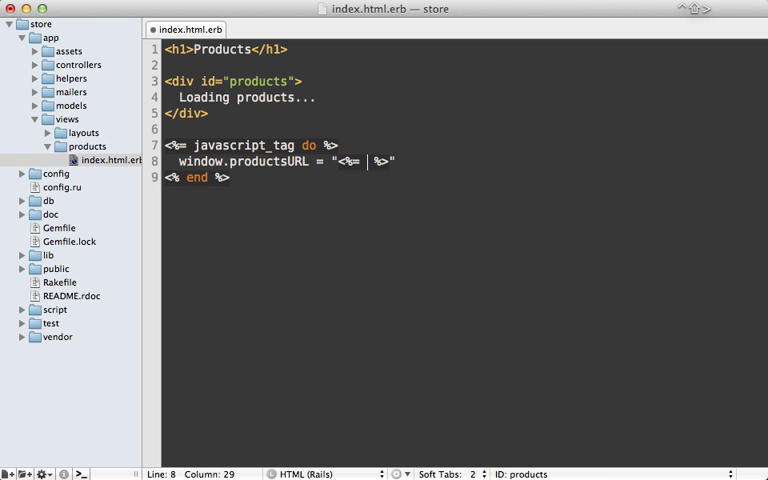
{"action": "type", "text": "products_url"}
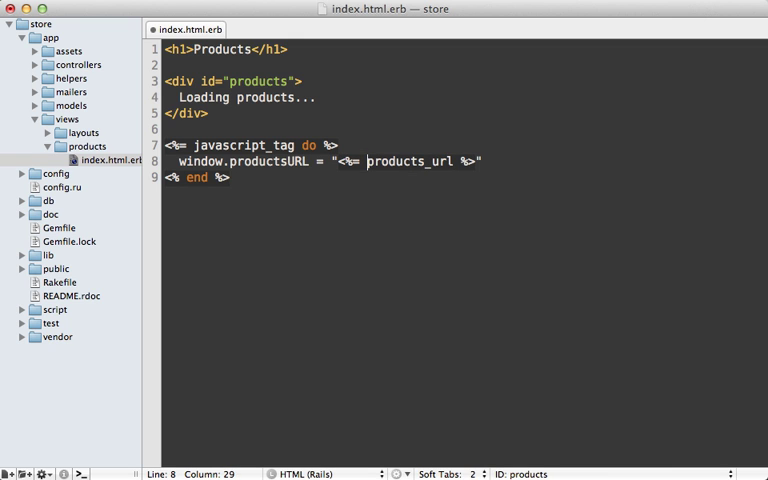
{"action": "type", "text": "j"}
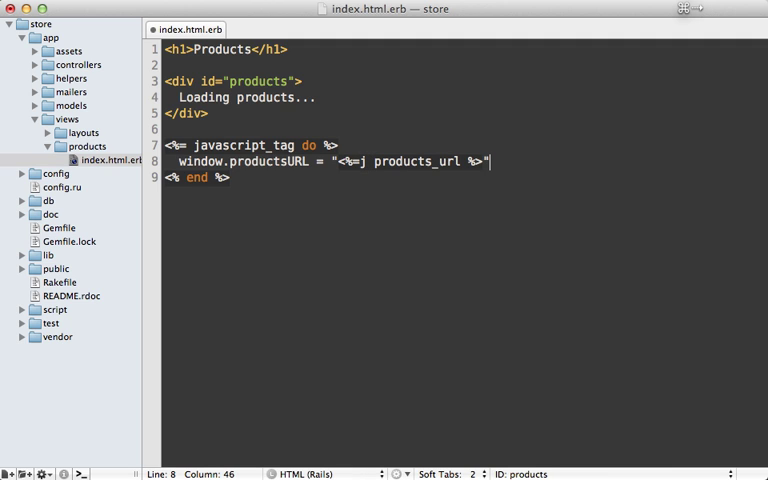
{"action": "type", "text": ";"}
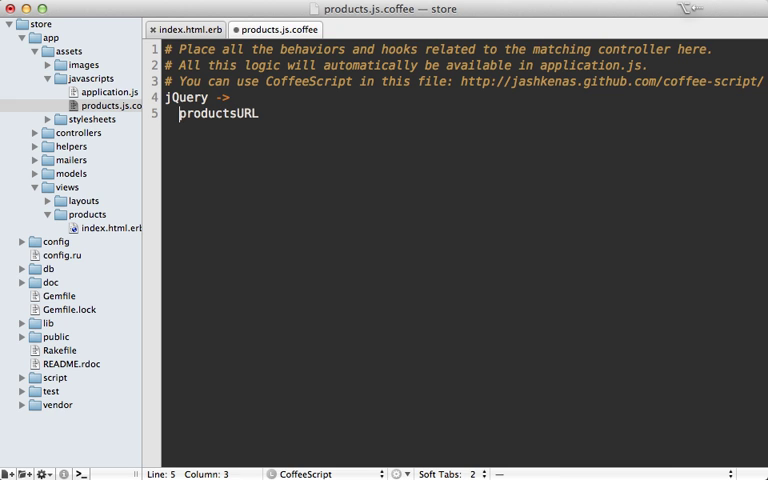
Alert productsURL in products.js.coffee and dismiss Safari's products URL alert
{"action": "type", "text": "alert"}
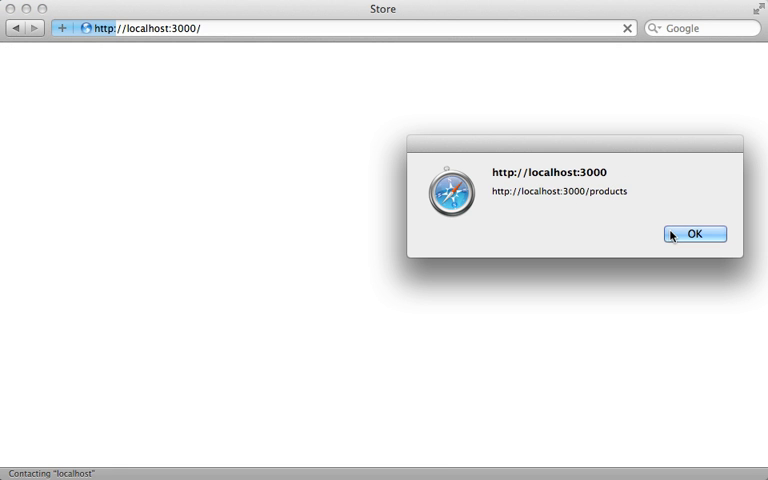
{"action": "left_click", "coordinate": [694, 233]}
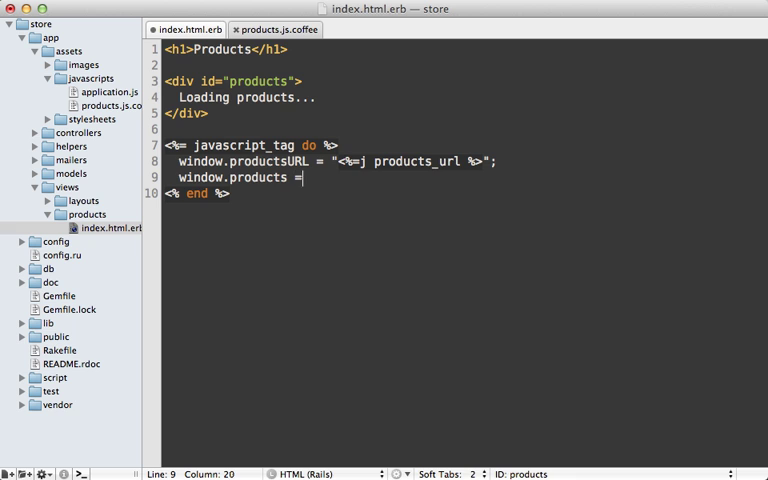
Assign window.products the raw JSON of Product.limit(10) in the index view
{"action": "type", "text": "<%= Produc %>"}
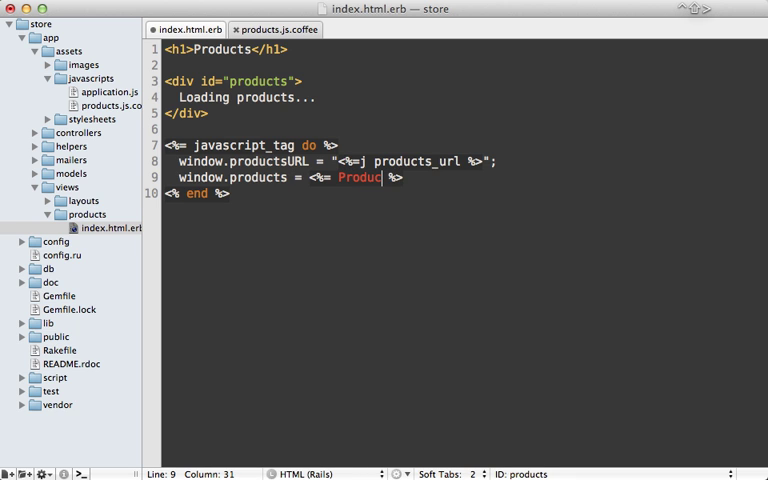
{"action": "type", "text": "t.limit()"}
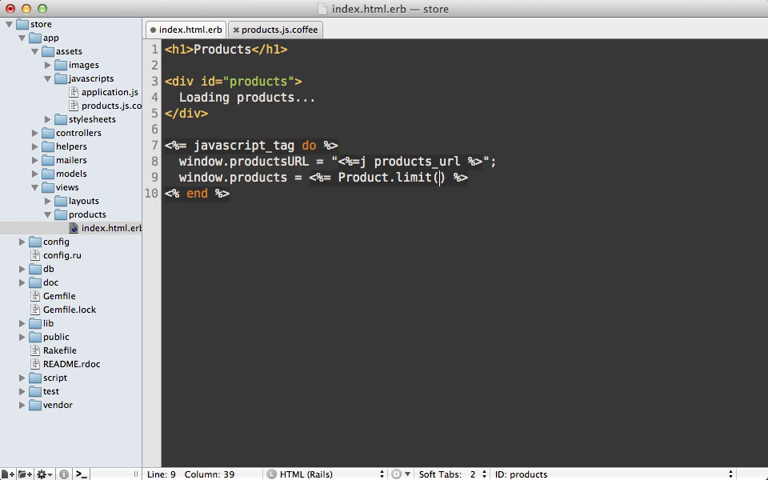
{"action": "type", "text": "10).to_json"}
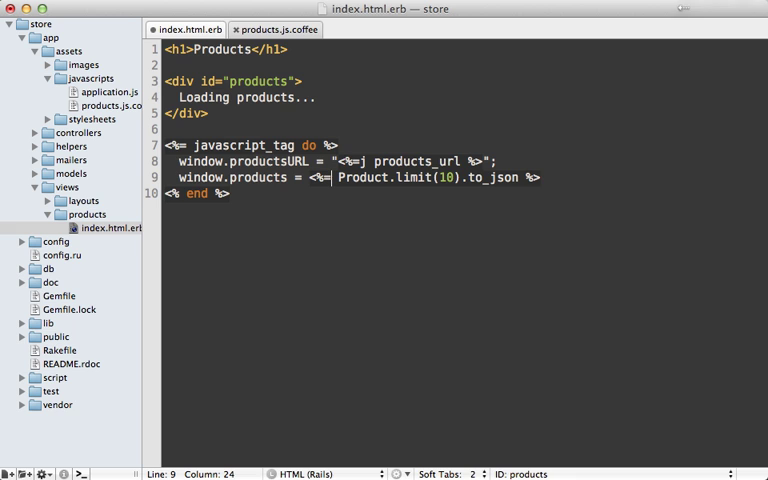
{"action": "type", "text": "raw"}
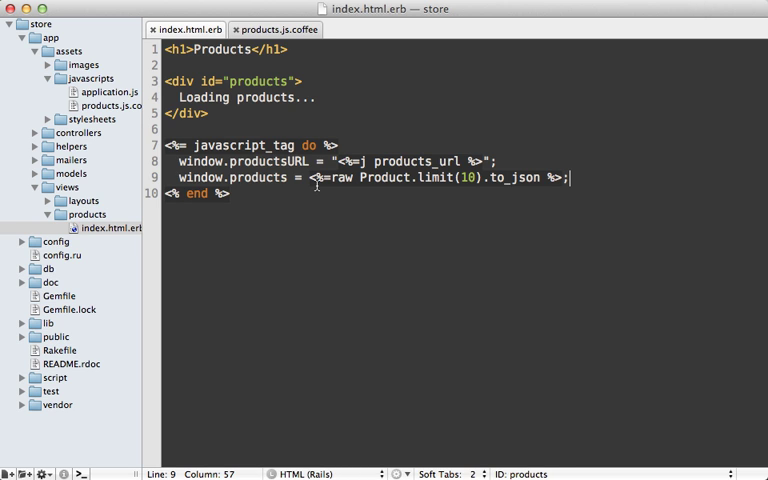
{"action": "mouse_move", "coordinate": [302, 208]}
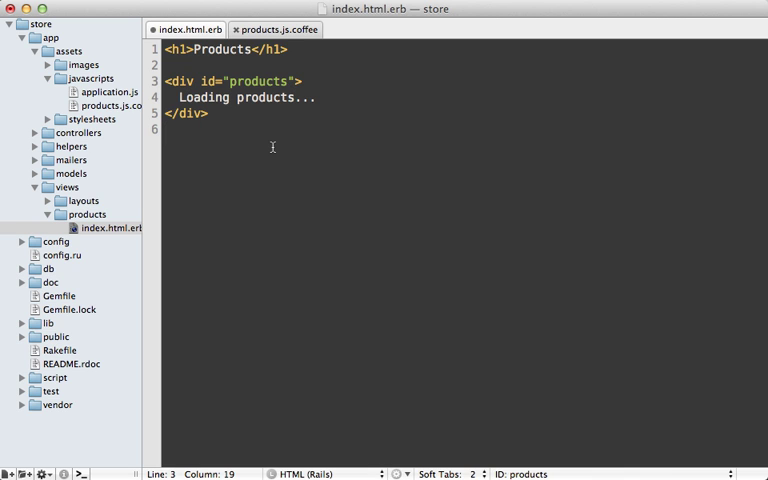
Add data-url="<%= products_url %>" to the products div
{"action": "type", "text": "data->"}
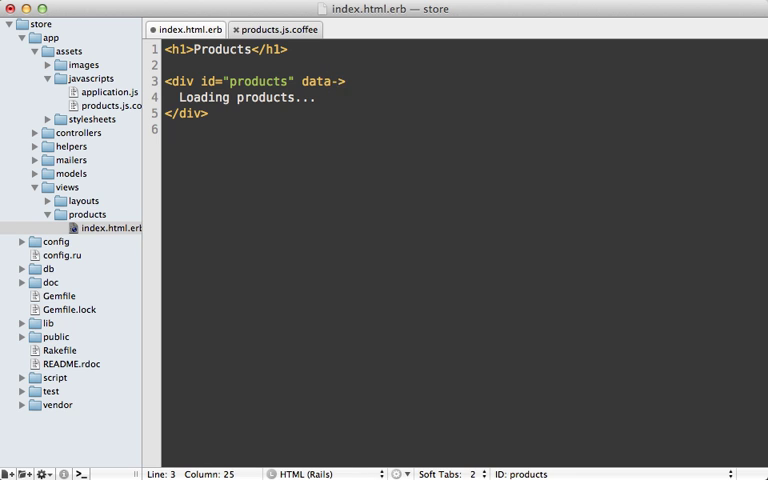
{"action": "type", "text": "url=\"<%= products_ %"}
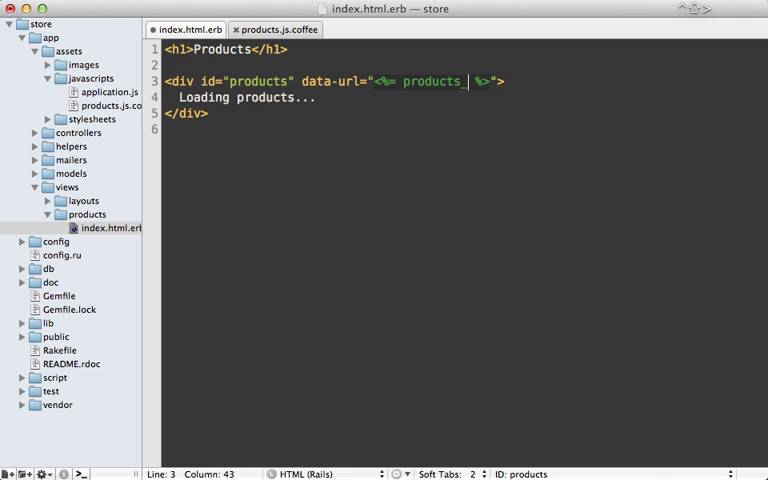
{"action": "type", "text": "_url"}
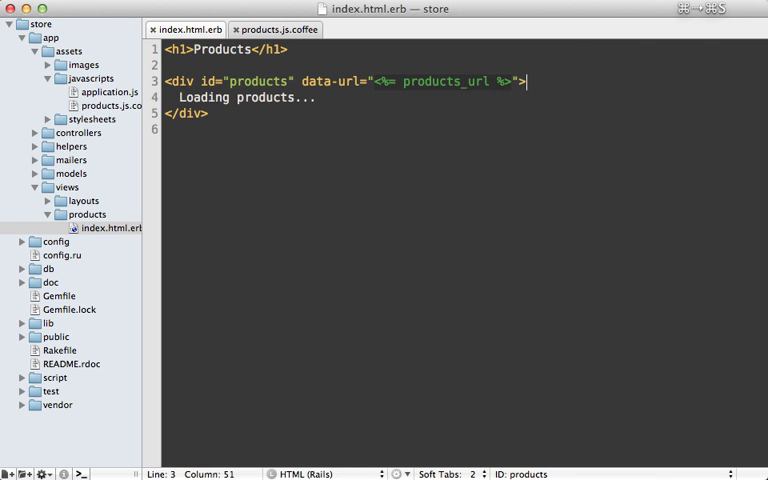
Make products.js.coffee alert $('#products').data('url')
{"action": "left_click", "coordinate": [274, 29]}
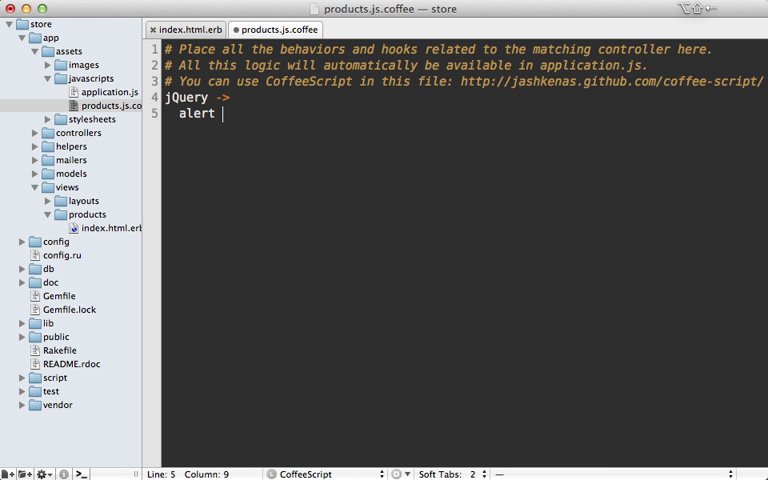
{"action": "type", "text": "$('')"}
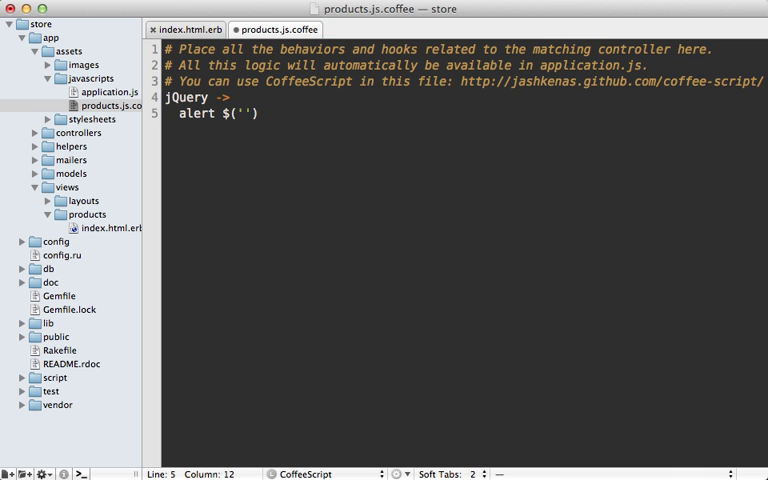
{"action": "type", "text": "#products')."}
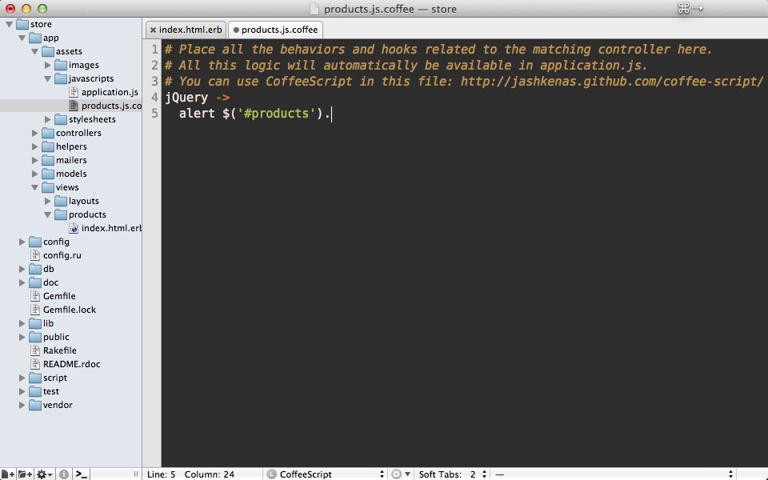
{"action": "type", "text": "data('url')"}
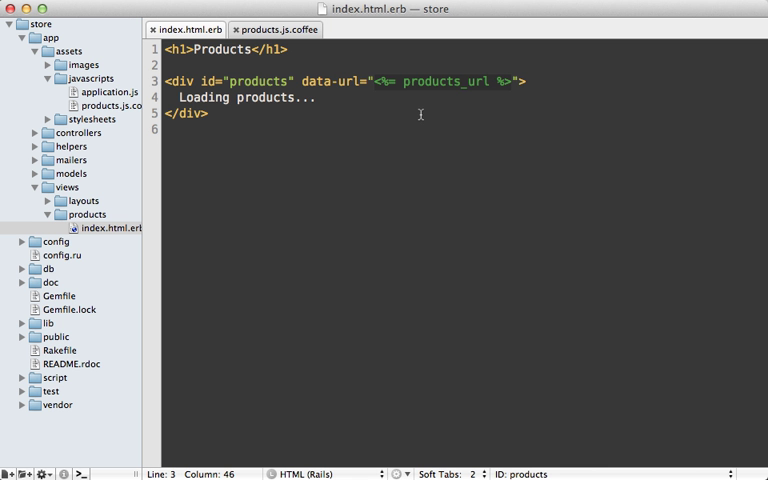
Replace the div line with content_tag "div", id "products", and an empty data hash
{"action": "left_click", "coordinate": [373, 81]}
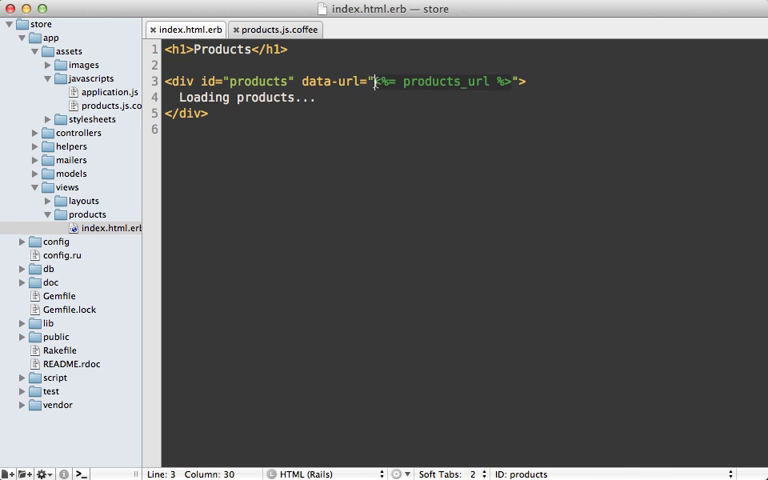
{"action": "left_click_drag", "start_coordinate": [375, 81], "coordinate": [512, 81]}
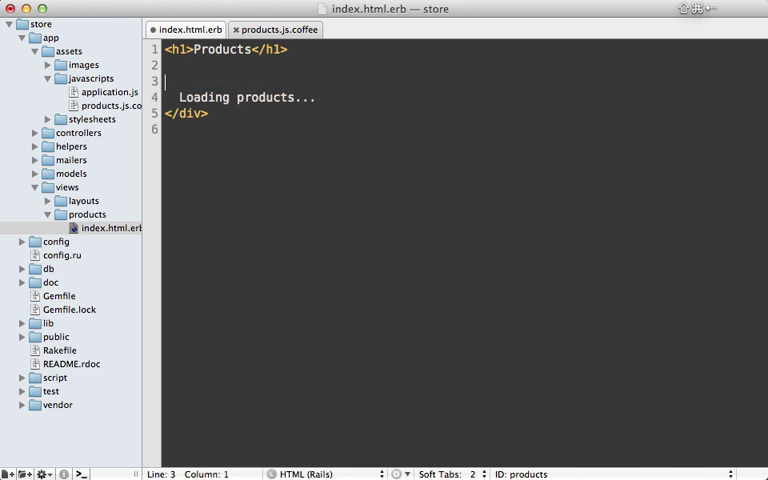
{"action": "type", "text": "<%= content_ta %>"}
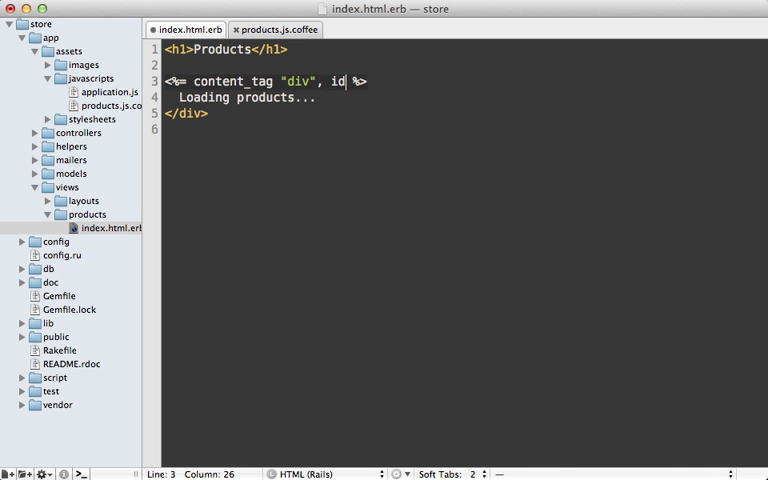
{"action": "type", "text": ": \"products\" do"}
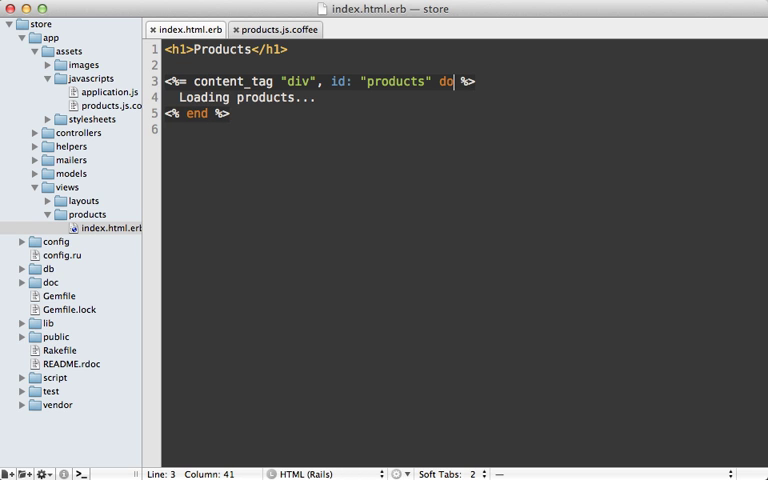
{"action": "type", "text": ","}
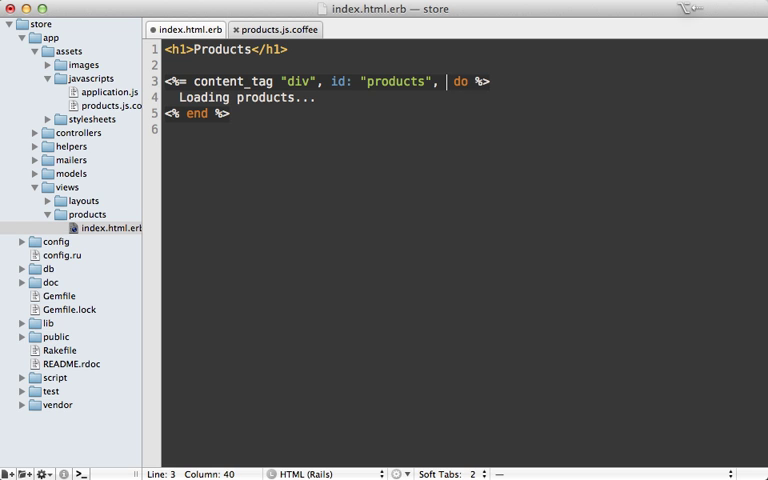
{"action": "type", "text": "data: {}"}
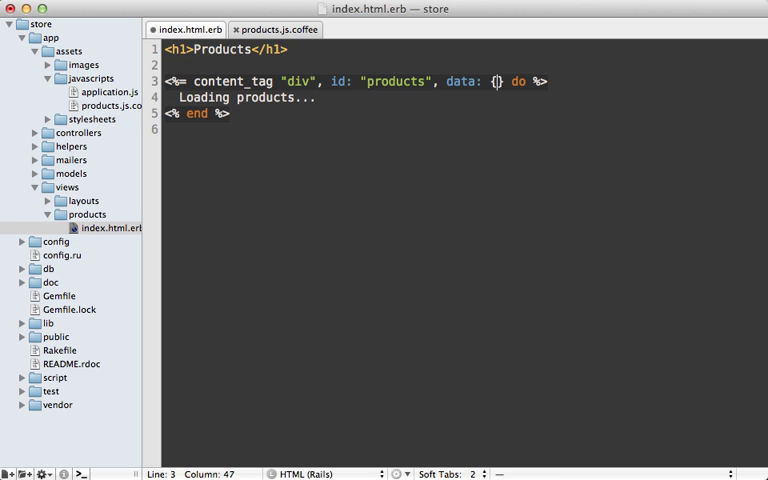
Fill the data hash with products: Product.limit(10) and save the view
{"action": "type", "text": "url: \"\""}
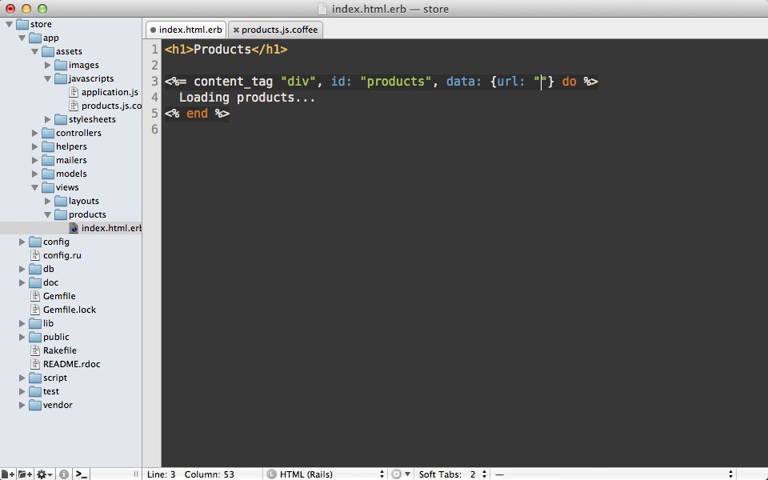
{"action": "type", "text": "product"}
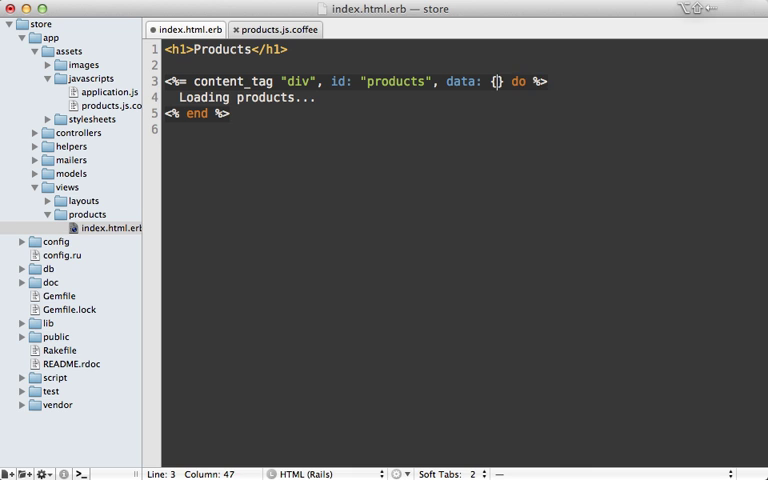
{"action": "type", "text": "products: Product.limit("}
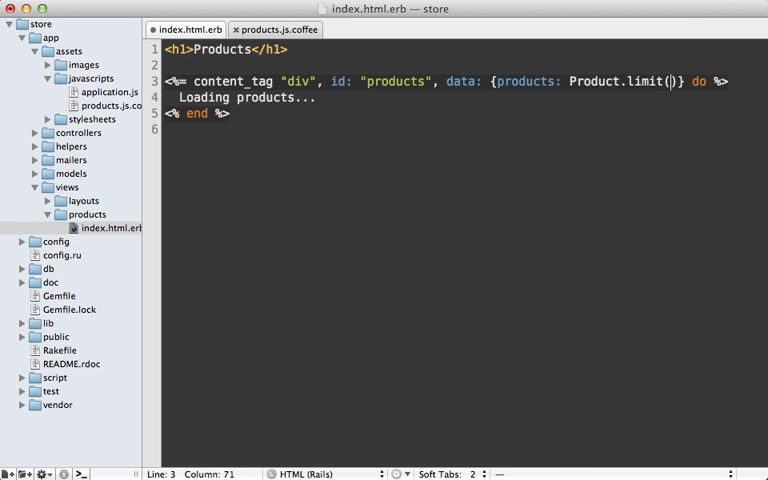
{"action": "type", "text": "10)."}
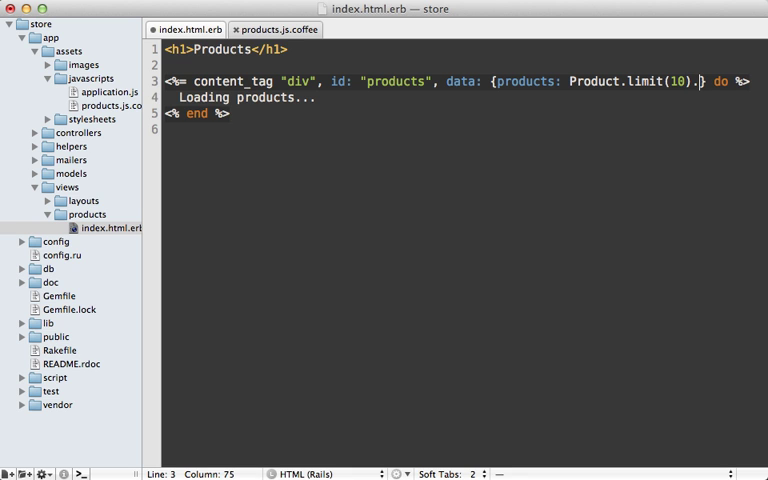
{"action": "type", "text": "to_json"}
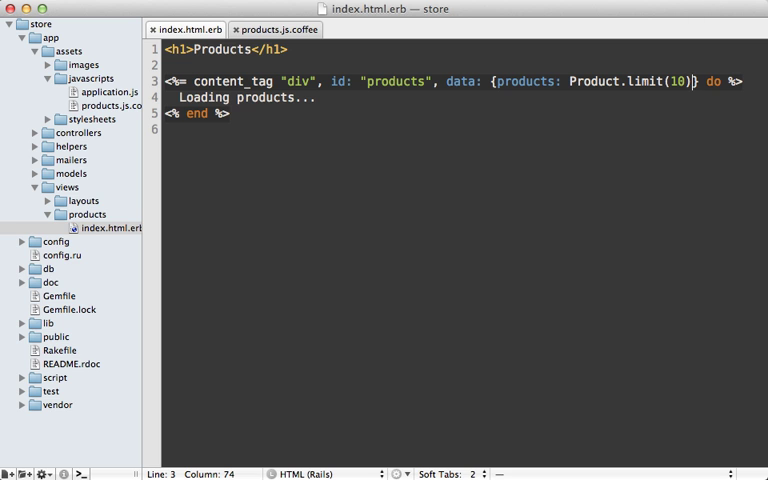
{"action": "key", "text": "cmd+s"}
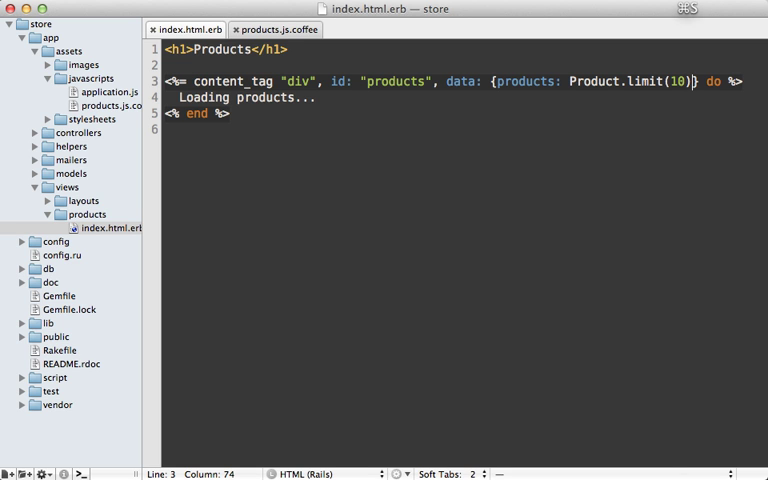
Change the CoffeeScript alert from .data('url') to .data('products')
{"action": "left_click", "coordinate": [275, 29]}
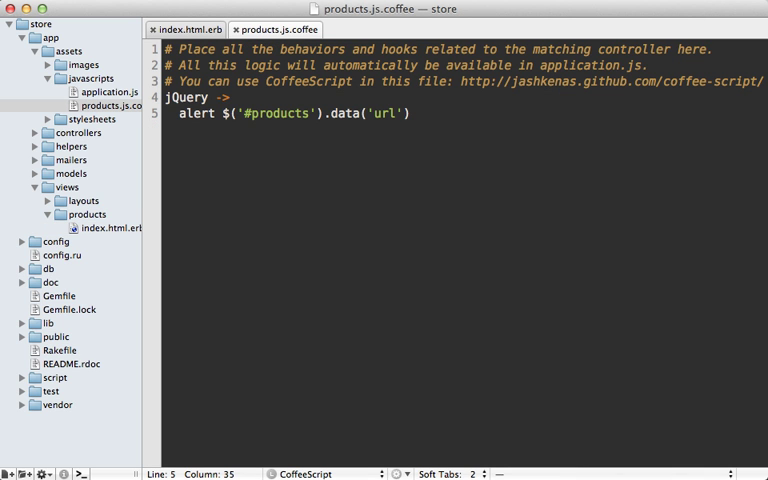
{"action": "type", "text": "produc"}
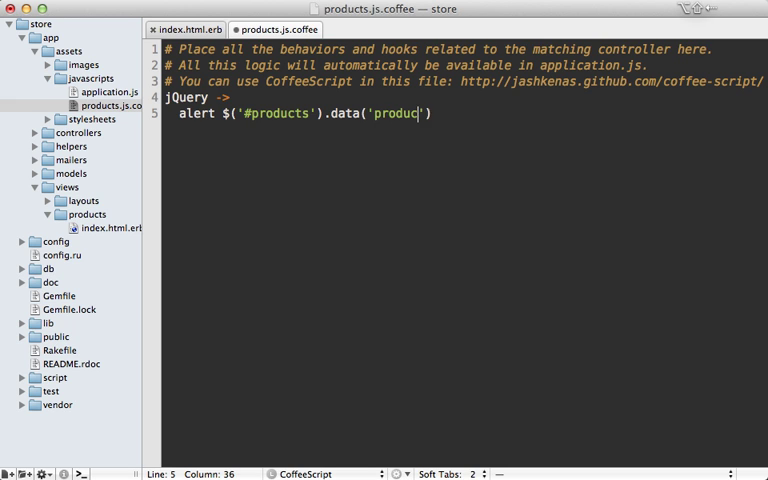
{"action": "type", "text": "ts"}
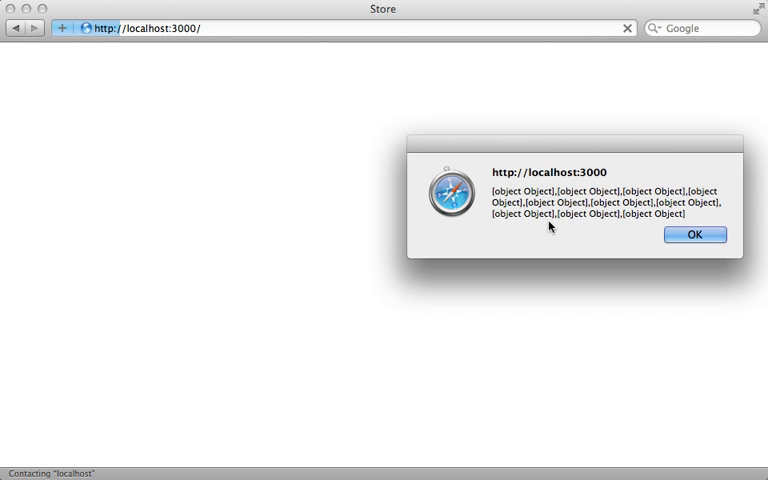
Dismiss Safari's alert listing the ten [object Object] products
{"action": "left_click", "coordinate": [694, 235]}
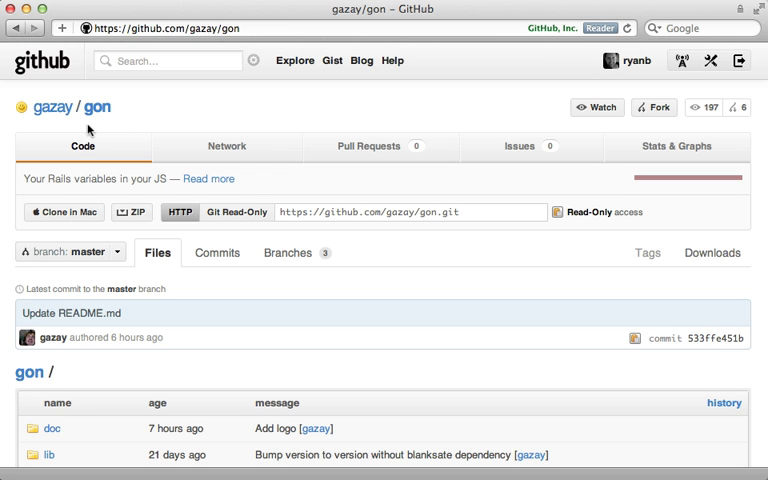
{"action": "mouse_move", "coordinate": [127, 124]}
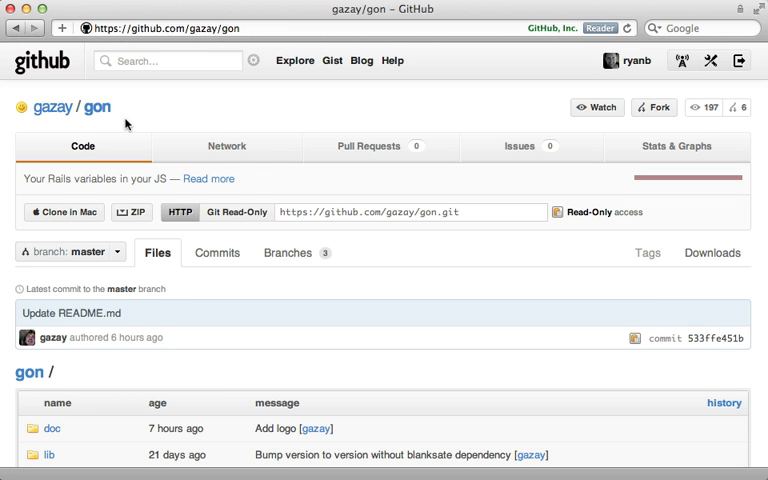
Scroll through the gazay/gon repository page on GitHub
{"action": "scroll", "scroll_direction": "down", "scroll_amount": 3}
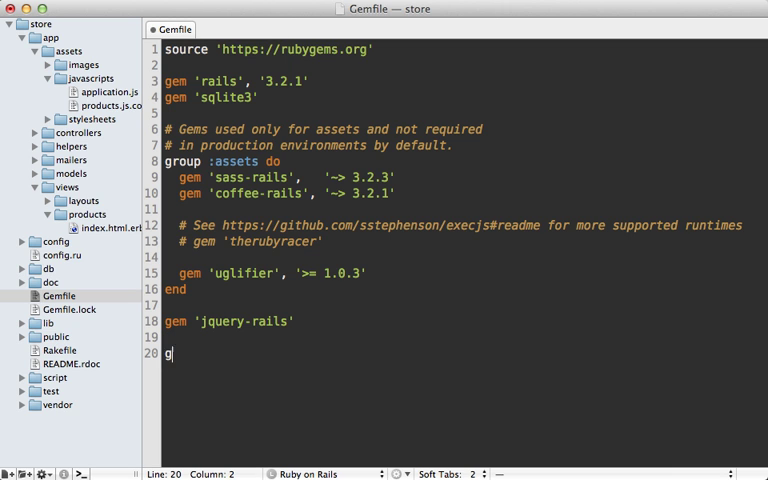
Add gem 'gon' to the Gemfile and <%= include_gon %> to the layout head, saved
{"action": "type", "text": "em 'gon'"}
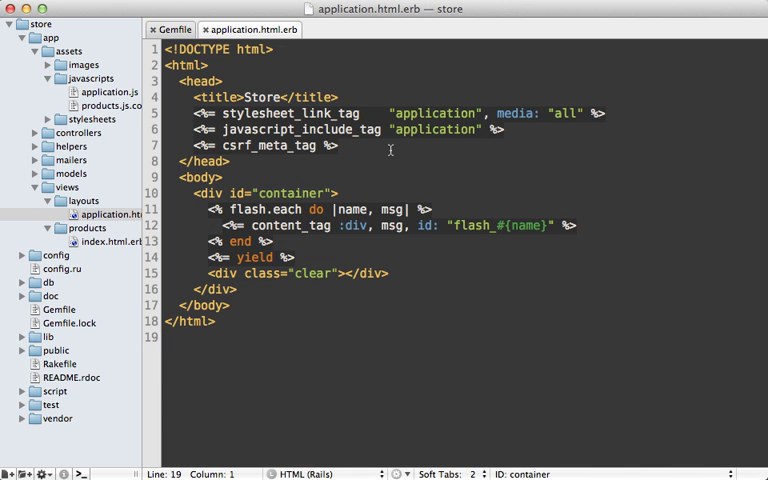
{"action": "type", "text": "includ %>"}
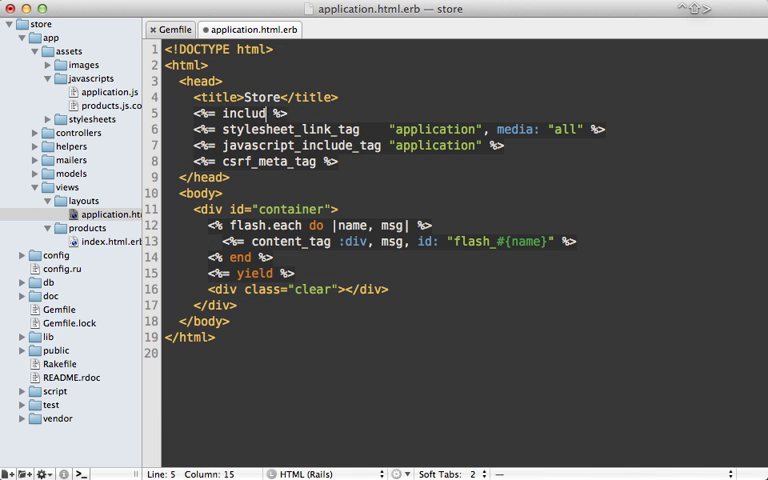
{"action": "type", "text": "e_gon"}
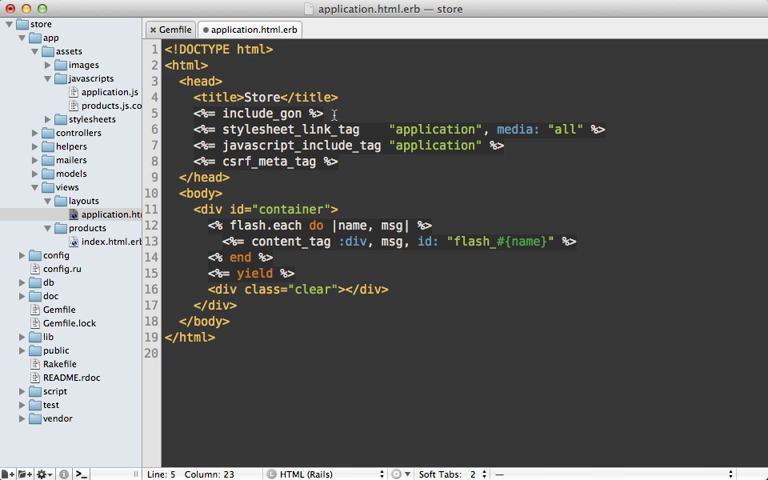
{"action": "key", "text": "cmd+s"}
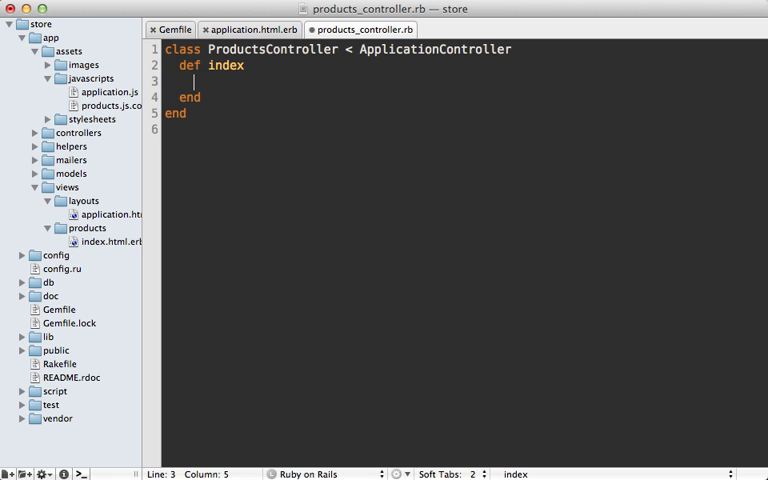
Set gon.products = Product.limit(10) in the index action, save, and alert gon.products
{"action": "type", "text": "gon.products = Product."}
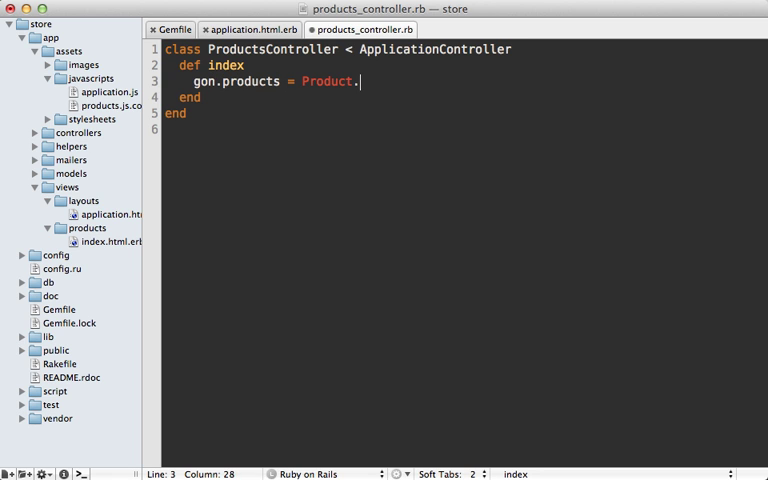
{"action": "type", "text": "limit(10)"}
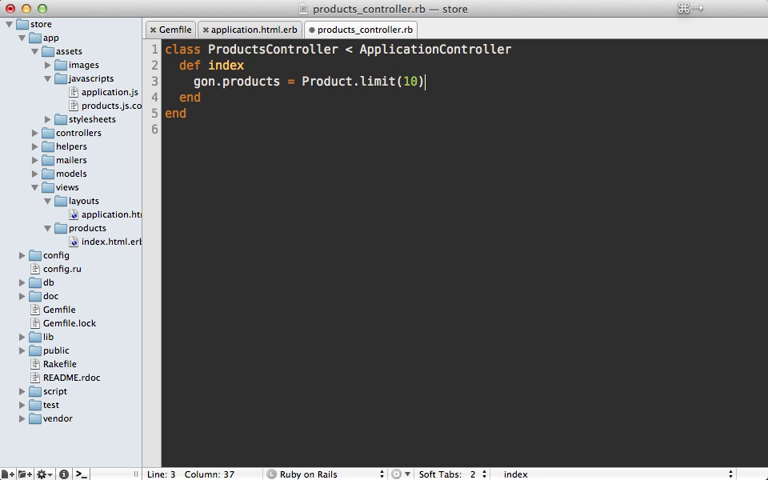
{"action": "key", "text": "cmd+s"}
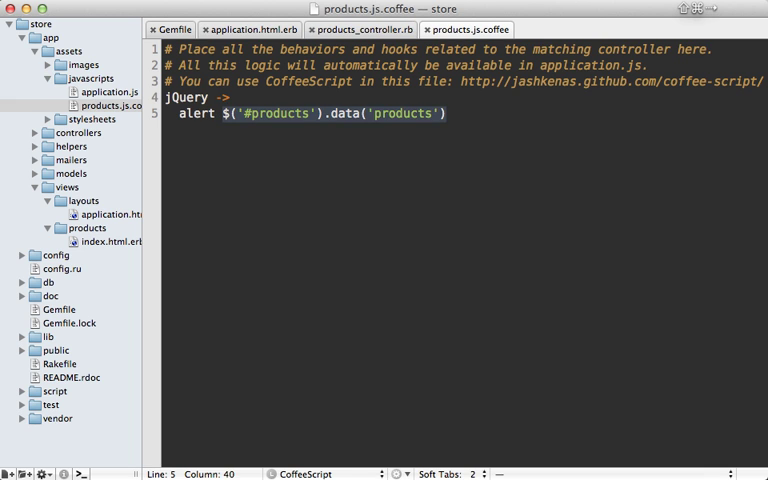
{"action": "type", "text": "gon.produc"}
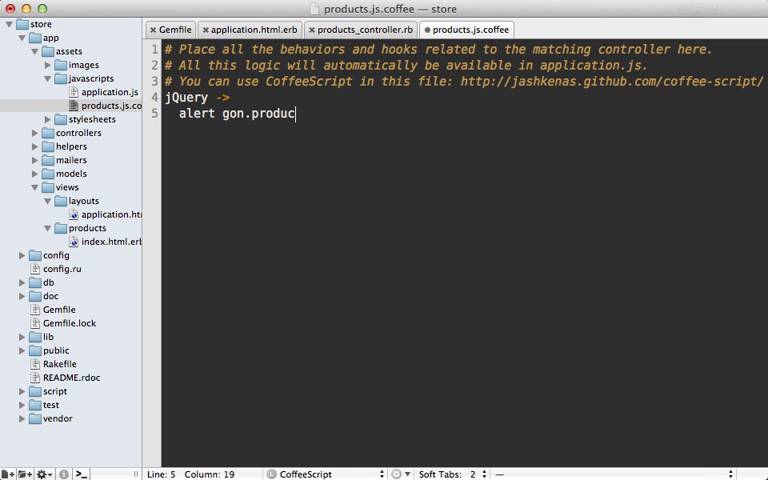
{"action": "type", "text": "ts"}
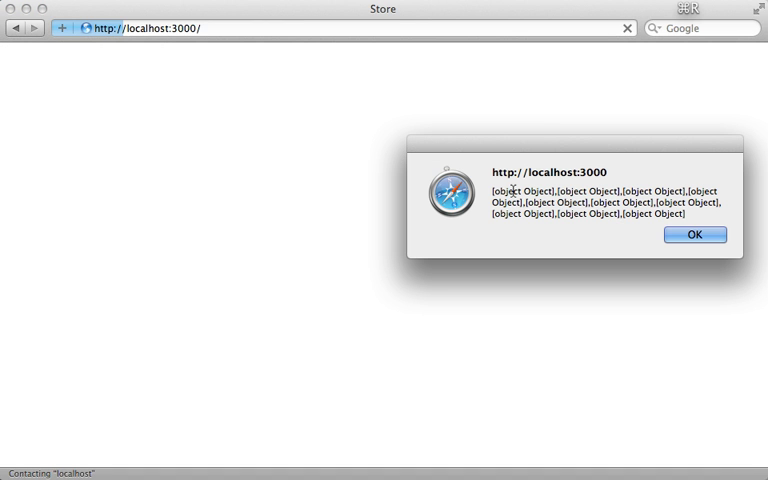
Dismiss the Safari alert listing the product objects
{"action": "left_click", "coordinate": [694, 234]}
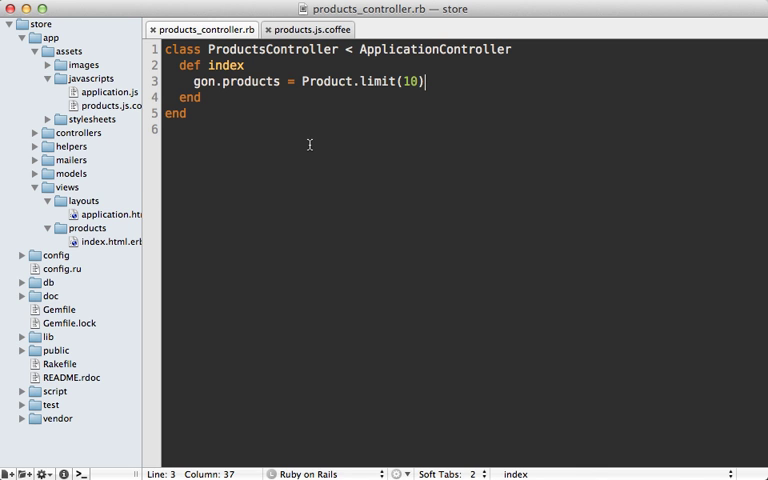
Create products/index.json.rabl and make the index action gon.rabl it as "products", then save
{"action": "right_click", "coordinate": [87, 228]}
{"action": "type", "text": "index.json.rabl"}
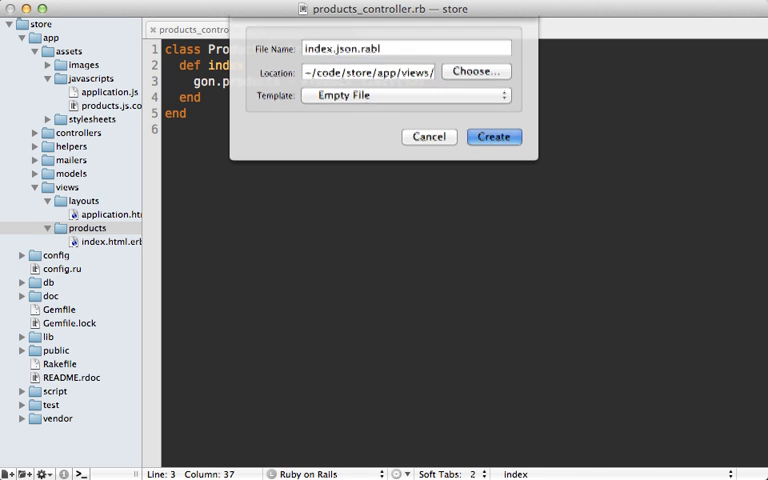
{"action": "left_click", "coordinate": [493, 137]}
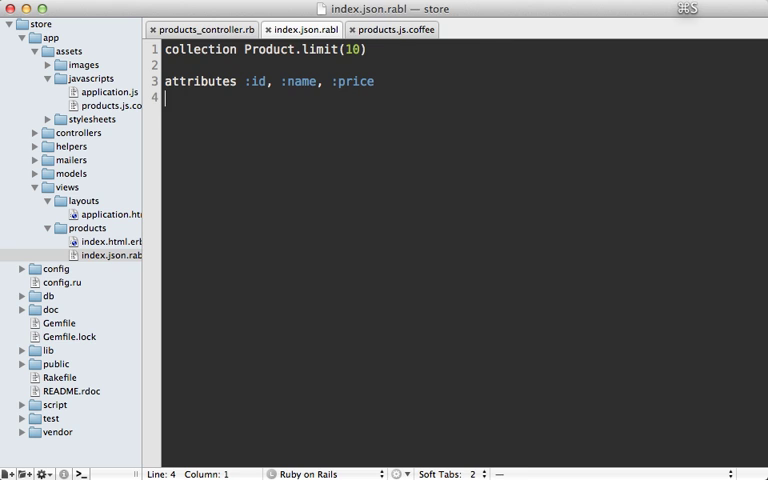
{"action": "left_click", "coordinate": [201, 29]}
{"action": "type", "text": "gon.rabl"}
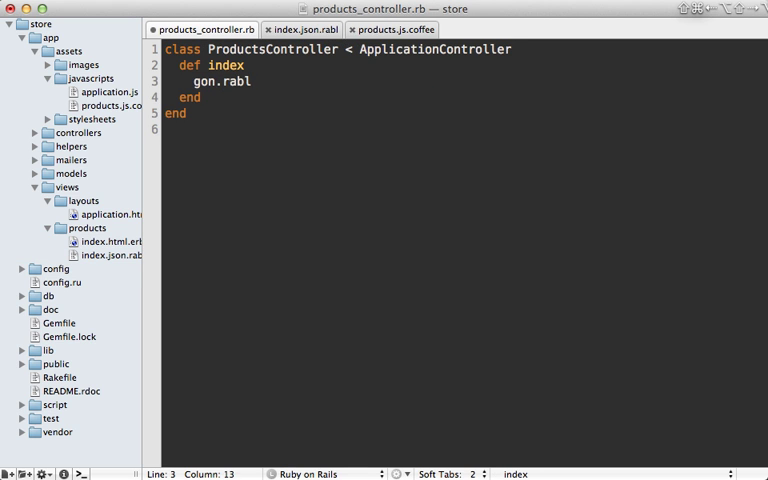
{"action": "type", "text": "\" \""}
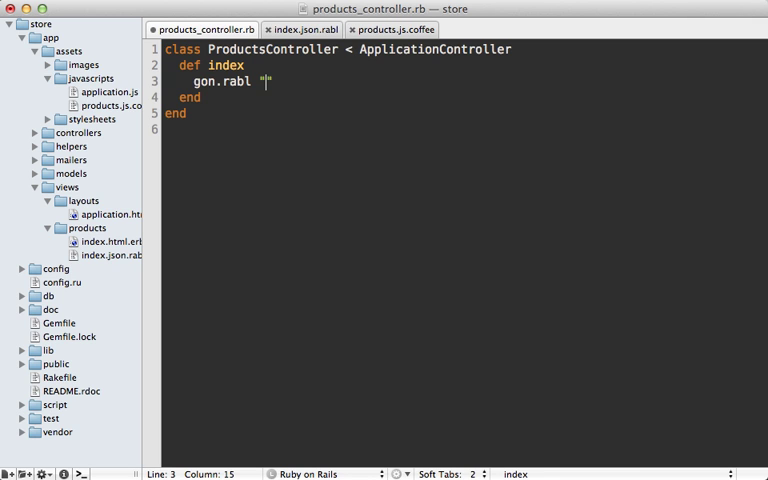
{"action": "type", "text": "app/"}
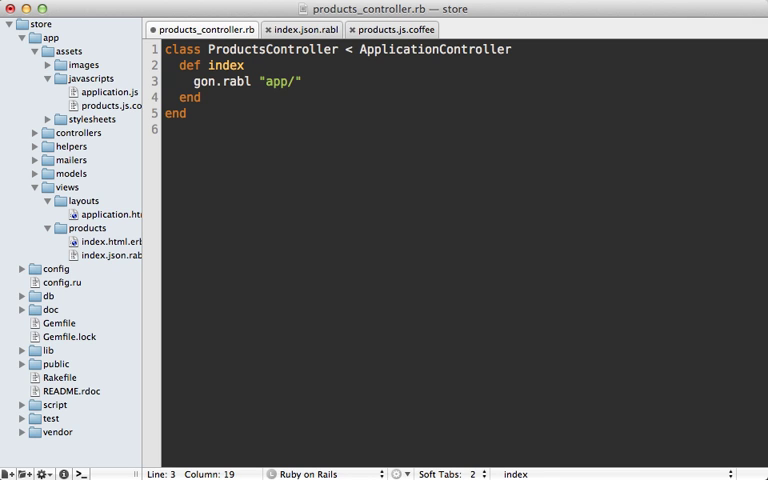
{"action": "type", "text": "views/"}
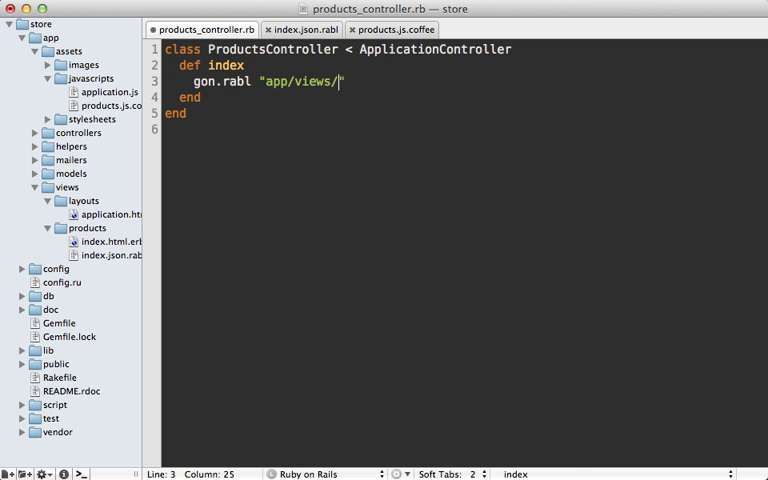
{"action": "type", "text": "products/"}
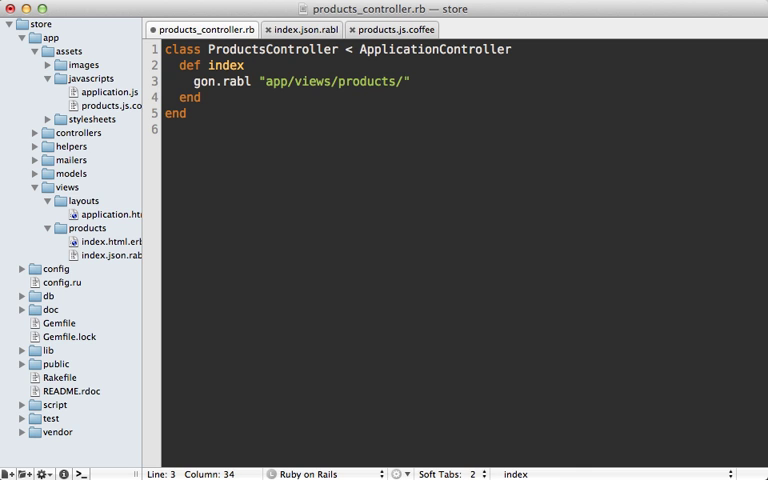
{"action": "type", "text": "index.json.rabl"}
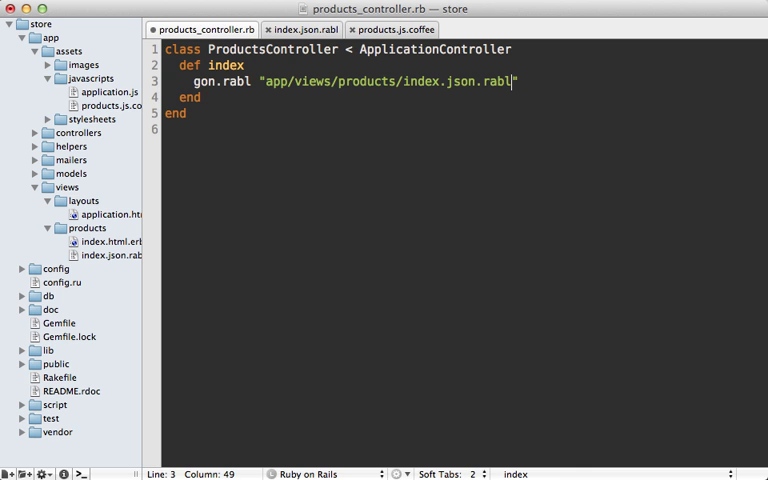
{"action": "type", "text": ", as: \"pr"}
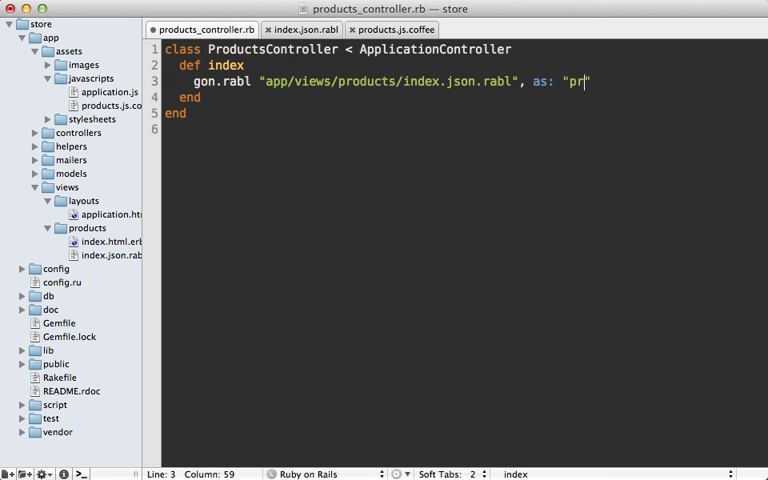
{"action": "type", "text": "oducts"}
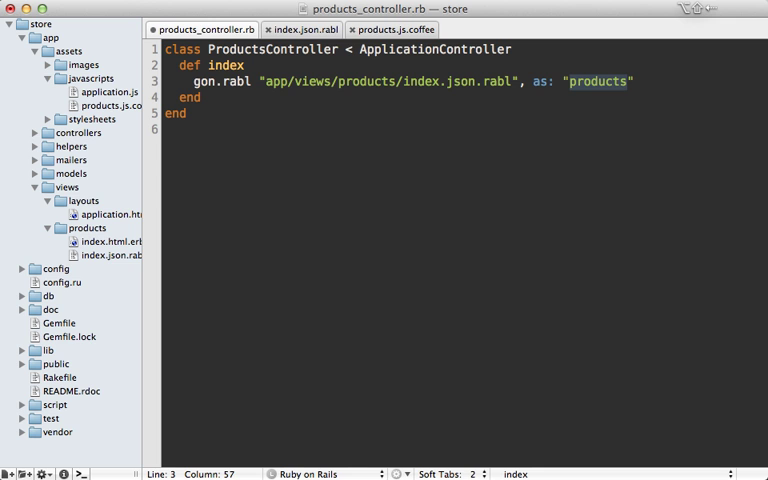
{"action": "key", "text": "cmd+s"}
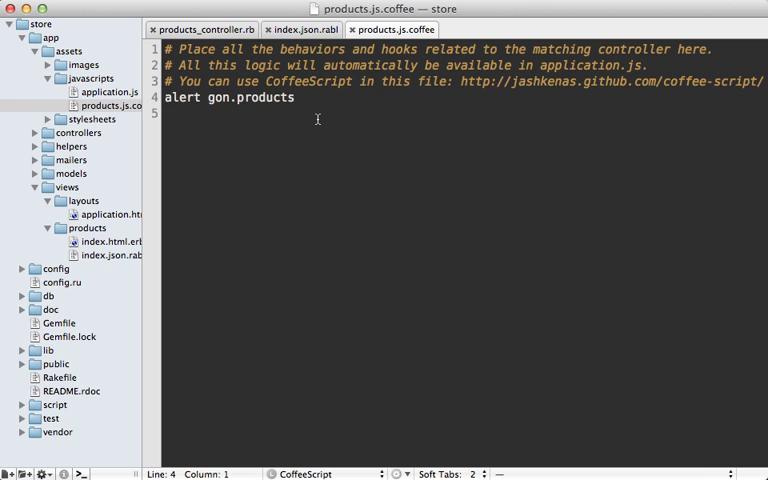
{"action": "mouse_move", "coordinate": [255, 115]}
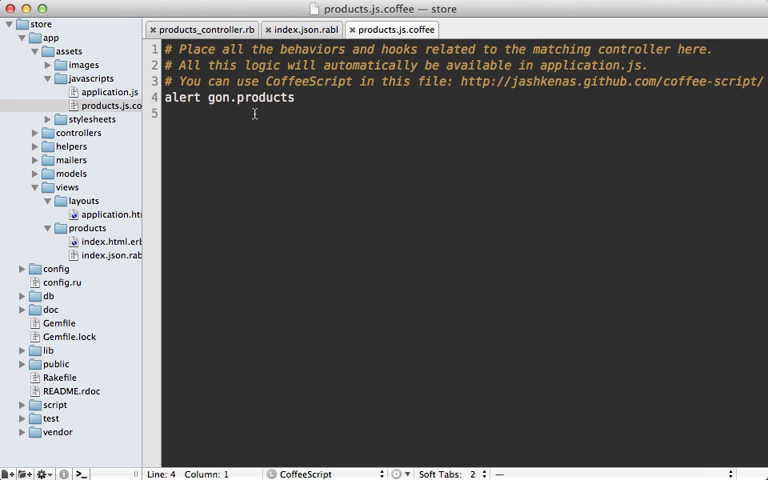
Append an "if gon" guard to the alert gon.products line in products.js.coffee
{"action": "double_click", "coordinate": [217, 98]}
{"action": "type", "text": " if"}
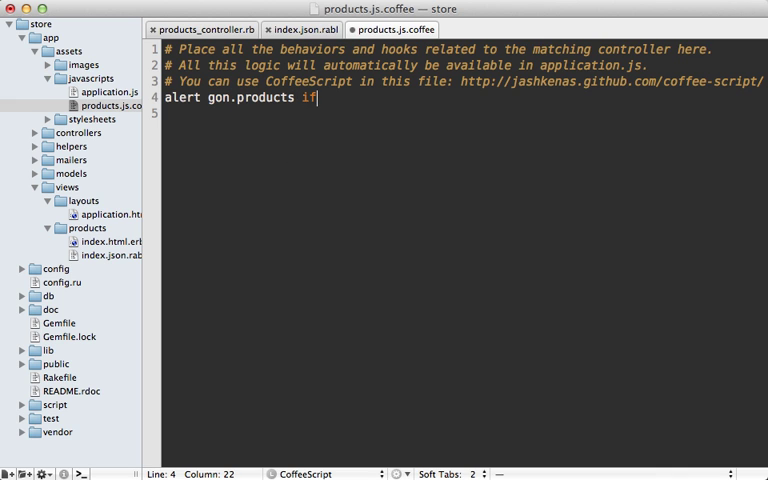
{"action": "type", "text": "gon"}
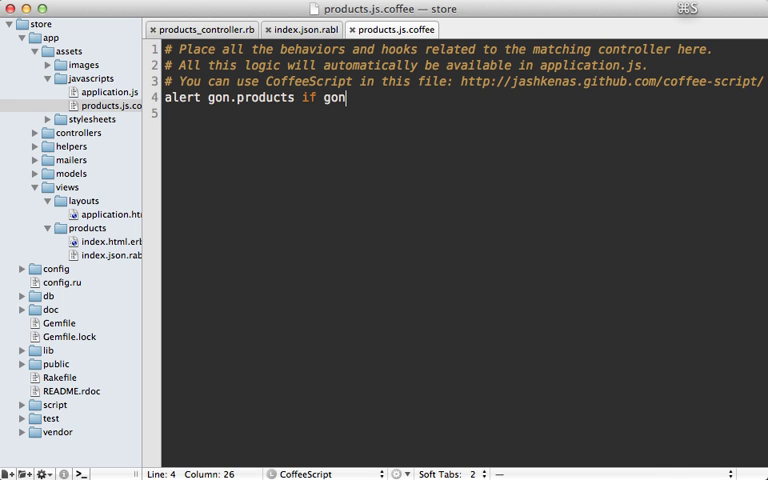
{"action": "double_click", "coordinate": [264, 98]}
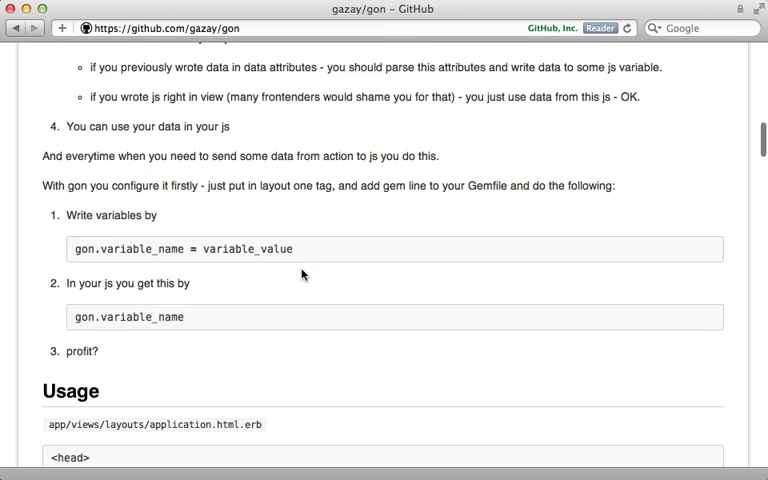
{"action": "scroll", "scroll_direction": "down", "scroll_amount": 3}
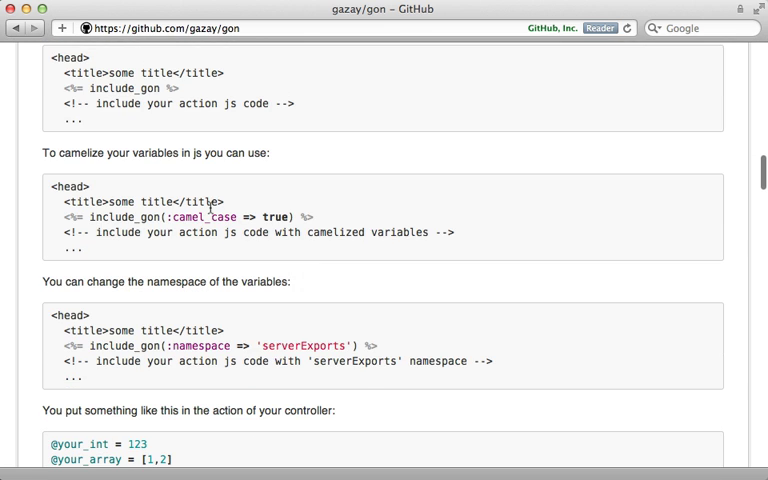
{"action": "double_click", "coordinate": [203, 216]}
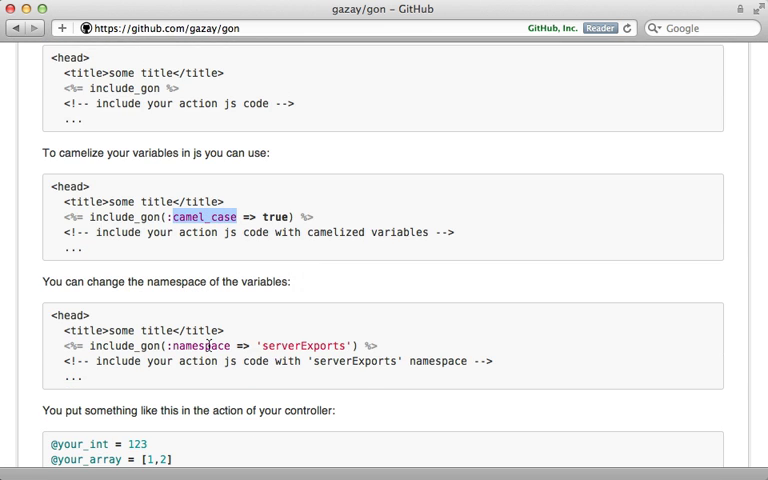
{"action": "double_click", "coordinate": [201, 345]}
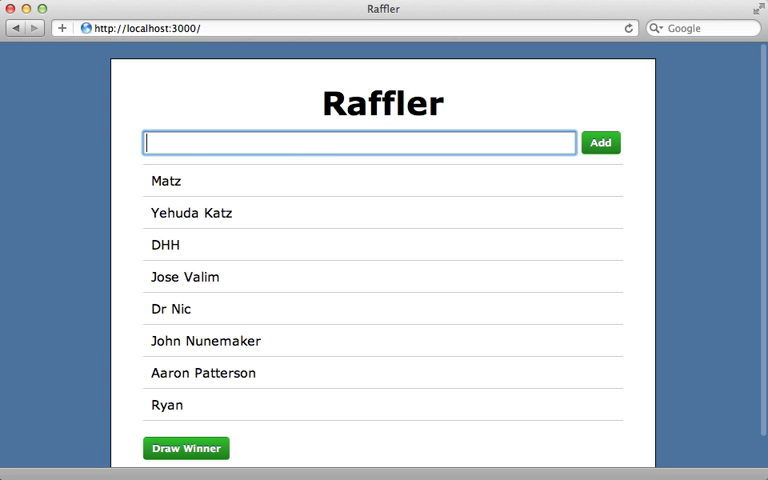
Draw Raffler winners until Yehuda Katz, Jose Valim and John Nunemaker are marked
{"action": "left_click", "coordinate": [185, 447]}
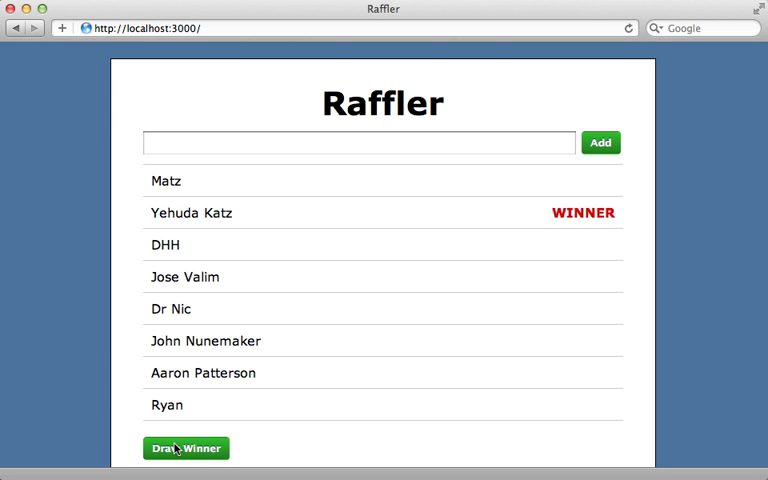
{"action": "left_click", "coordinate": [185, 447]}
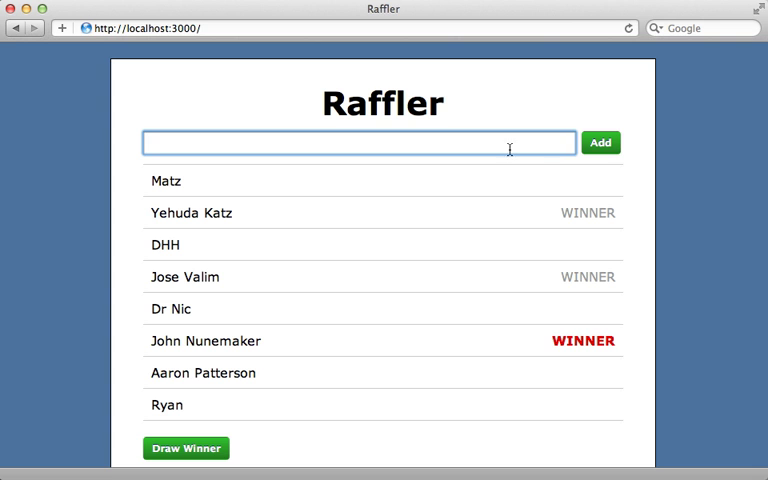
{"action": "left_click", "coordinate": [600, 142]}
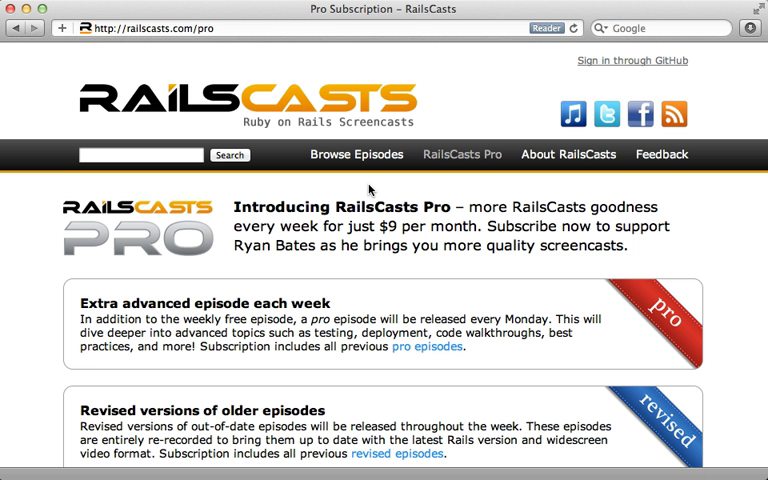
{"action": "mouse_move", "coordinate": [255, 65]}
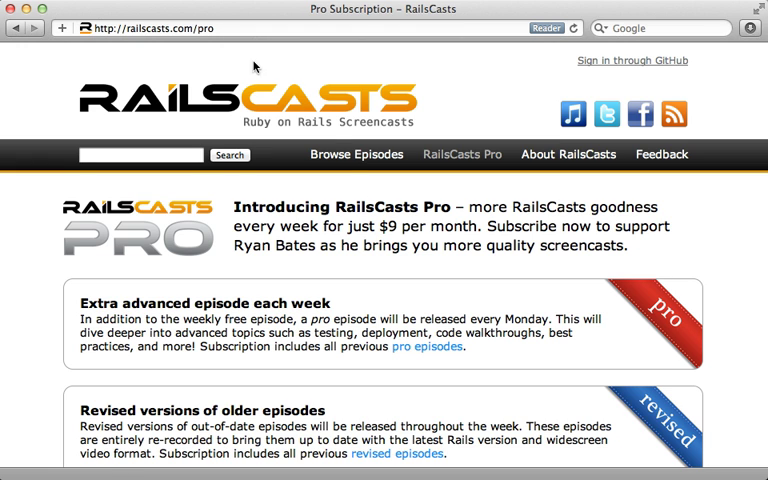